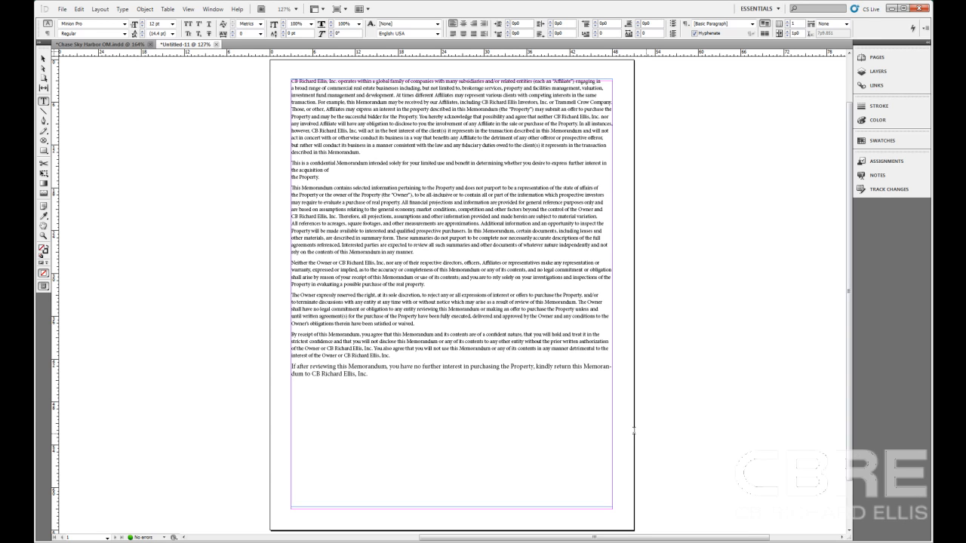
# Set the tracked-changes user name (typed 'Step', 'ce') with Orange as the marking colour.
pyautogui.click(62, 9)
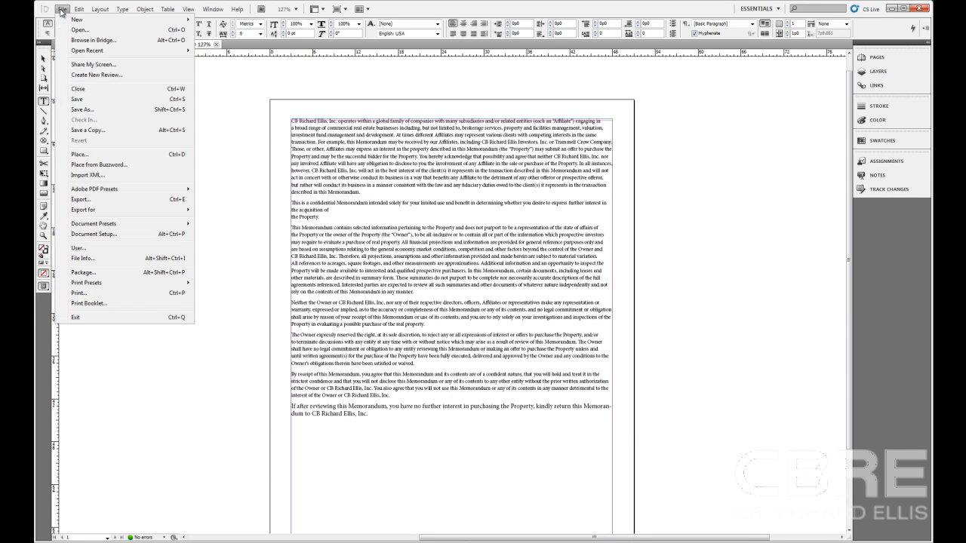
pyautogui.moveTo(112, 248)
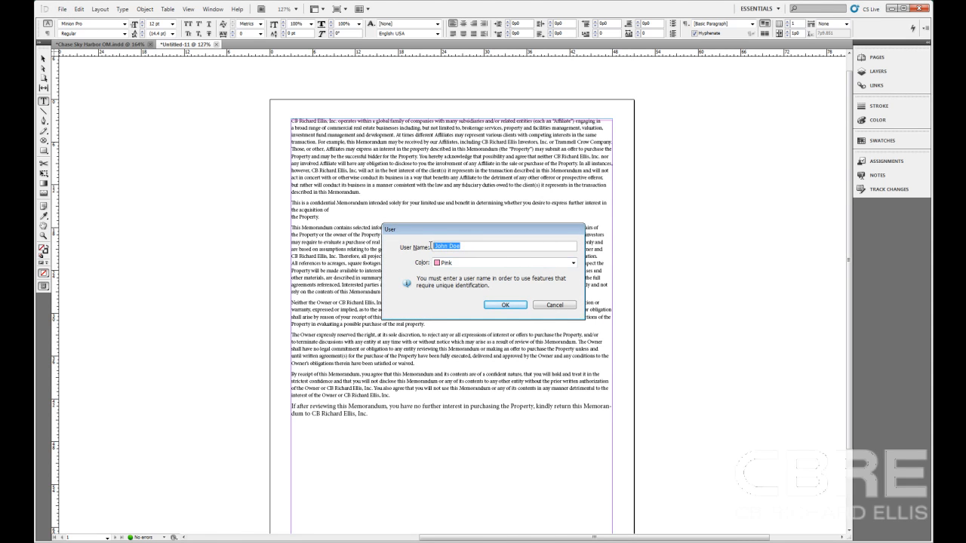
pyautogui.write('Stephe')
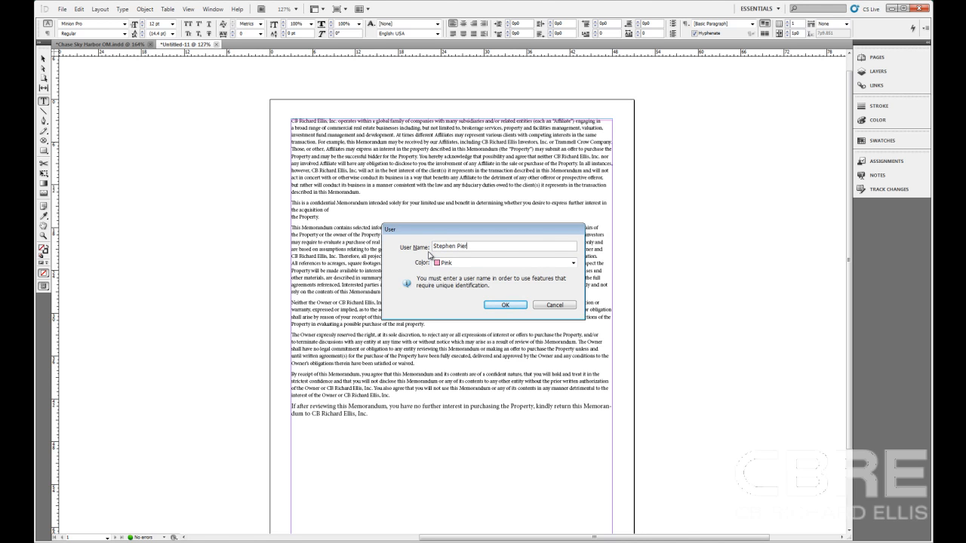
pyautogui.write('ce')
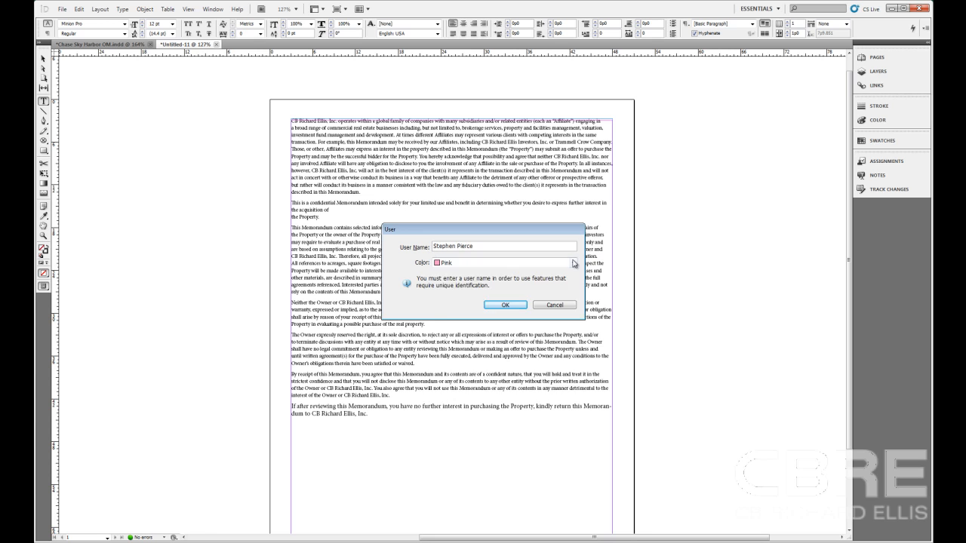
pyautogui.click(573, 263)
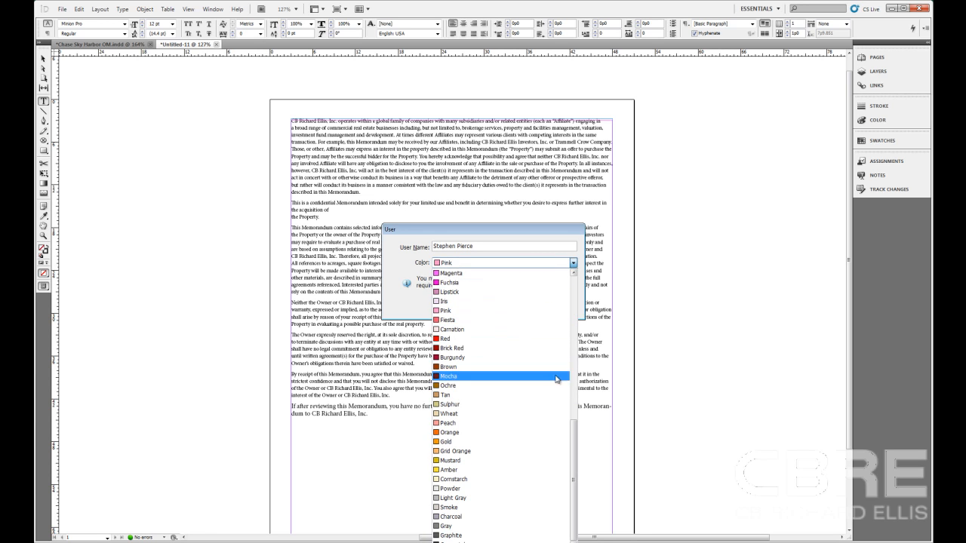
pyautogui.click(450, 432)
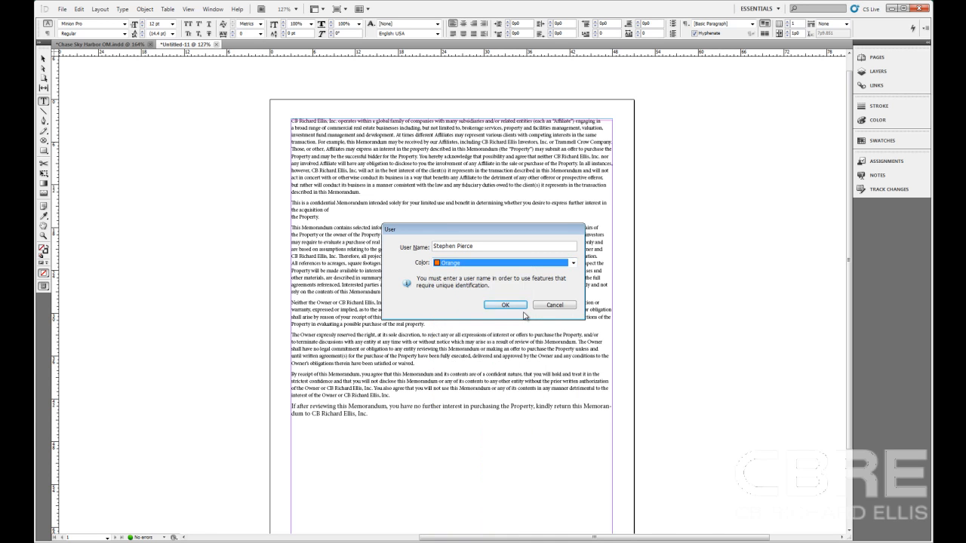
pyautogui.click(506, 305)
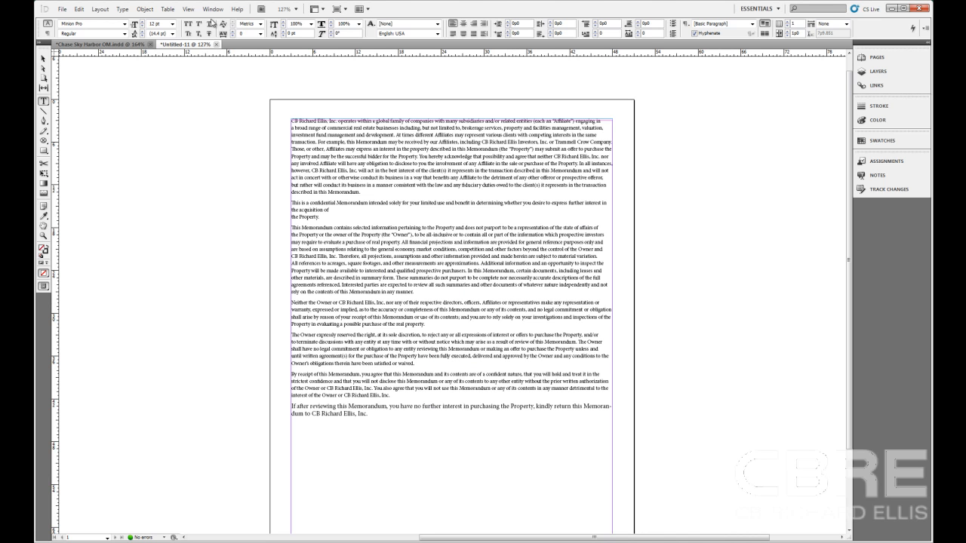
# Show the Track Changes panel from Window > Editorial.
pyautogui.click(213, 9)
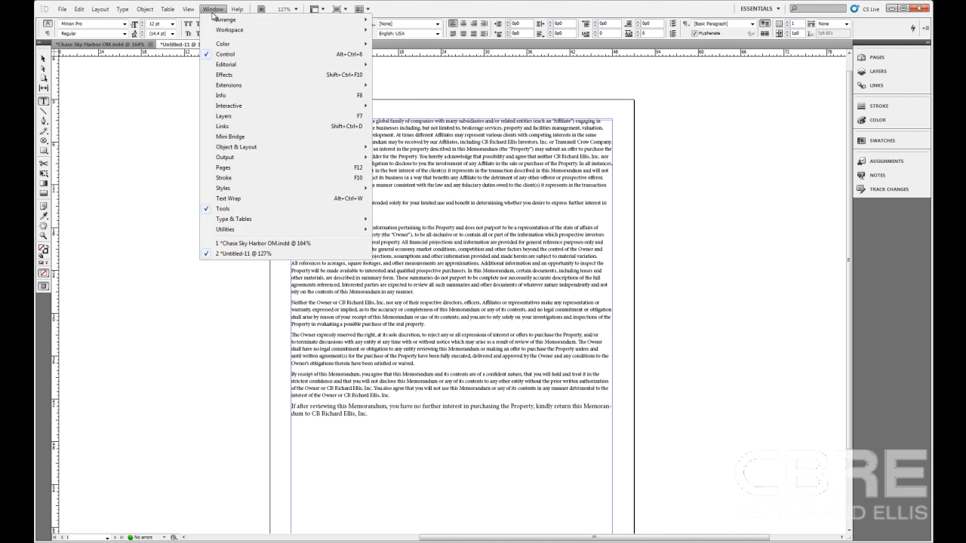
pyautogui.moveTo(242, 70)
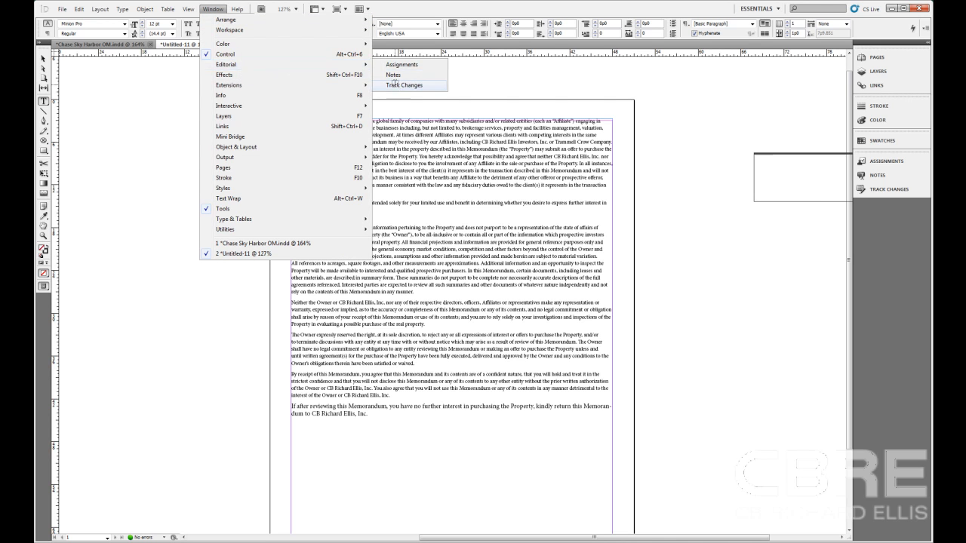
pyautogui.click(404, 84)
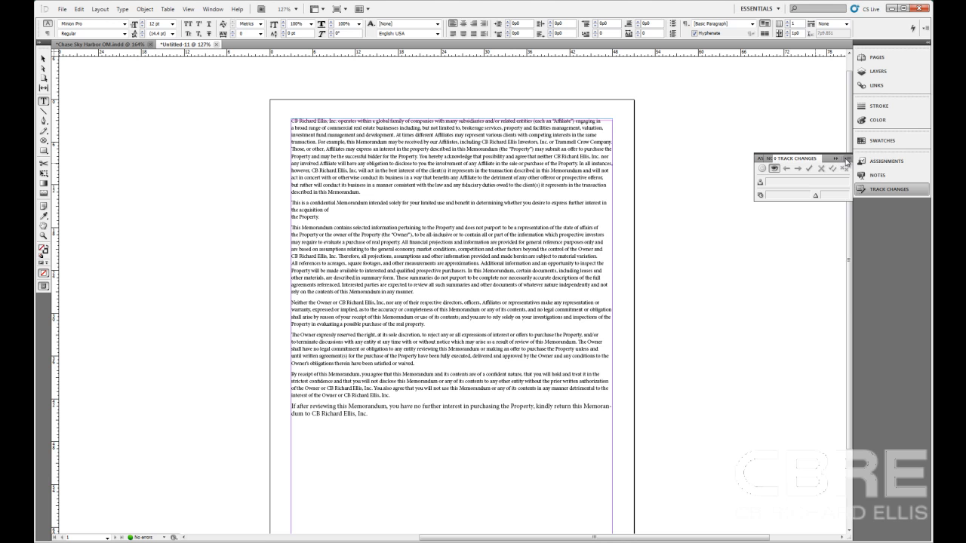
# Enable Track Changes and select the memorandum's closing paragraph.
pyautogui.click(846, 159)
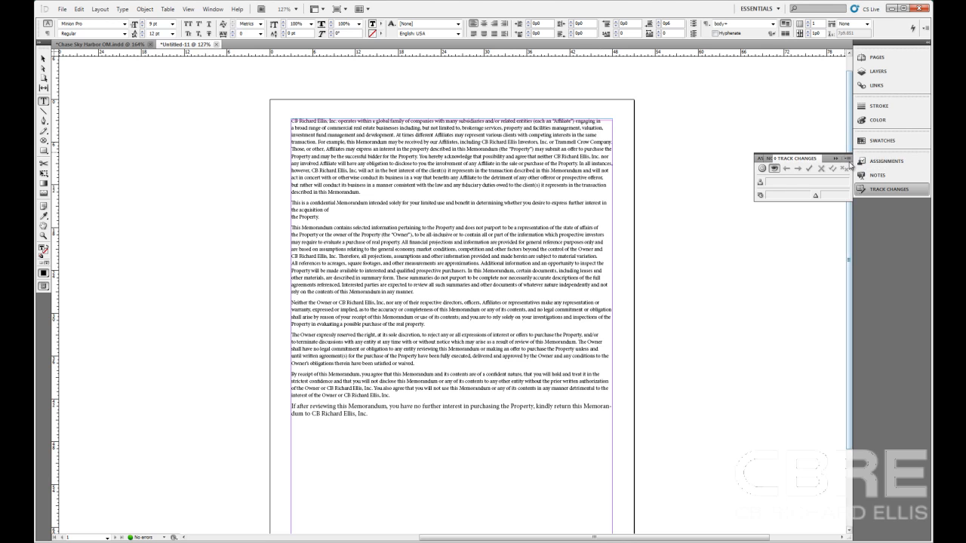
pyautogui.click(845, 159)
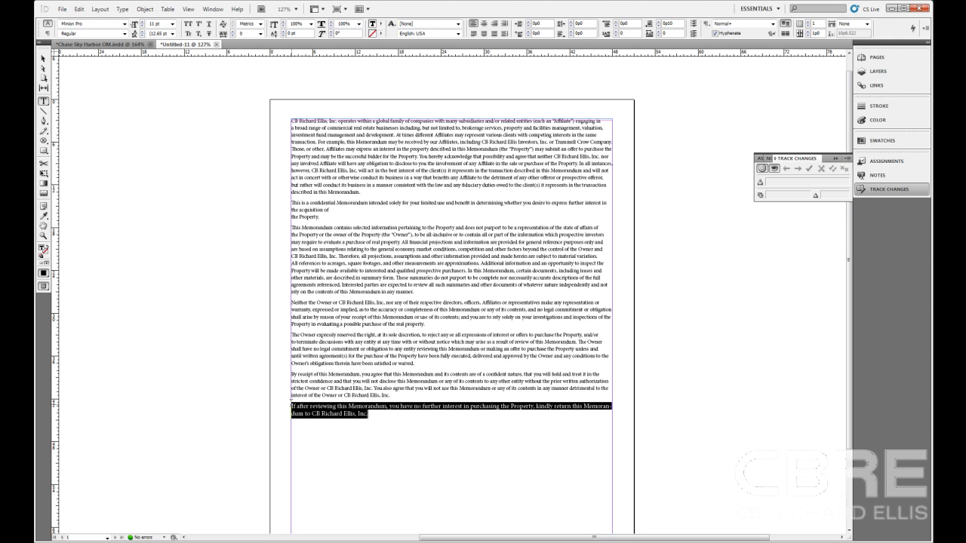
# Reduce the closing paragraph's font size to match the body text.
pyautogui.click(172, 24)
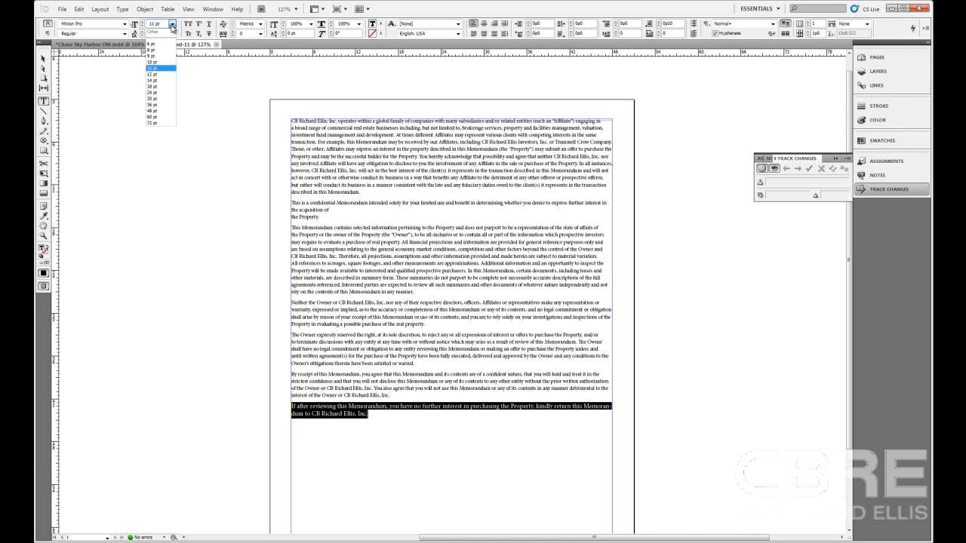
pyautogui.click(154, 63)
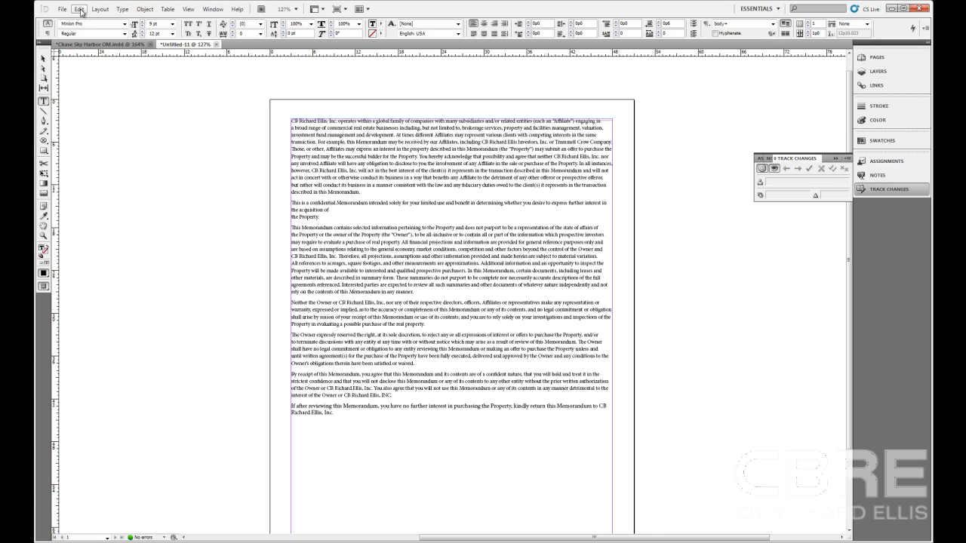
# Switch the user identity to 'Doe' with a different marking colour.
pyautogui.click(79, 9)
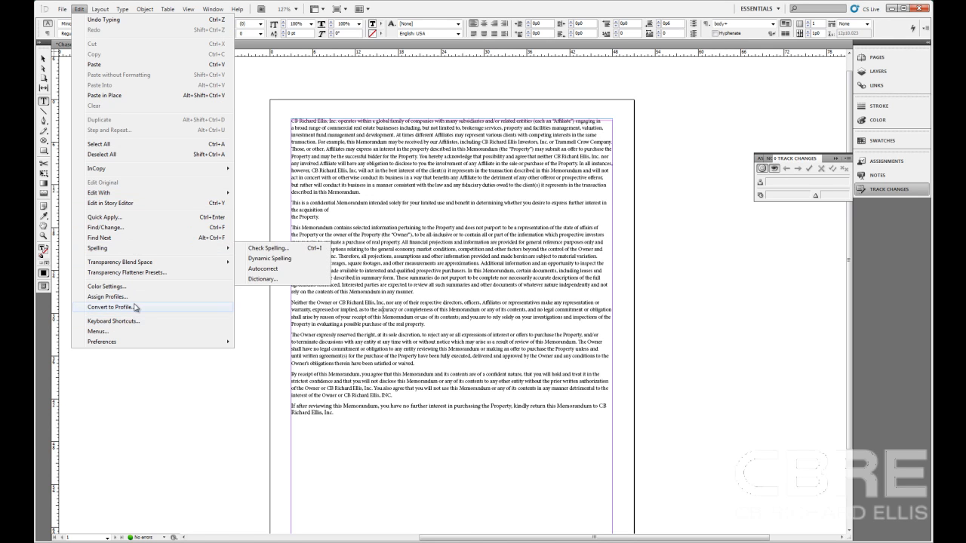
pyautogui.click(62, 9)
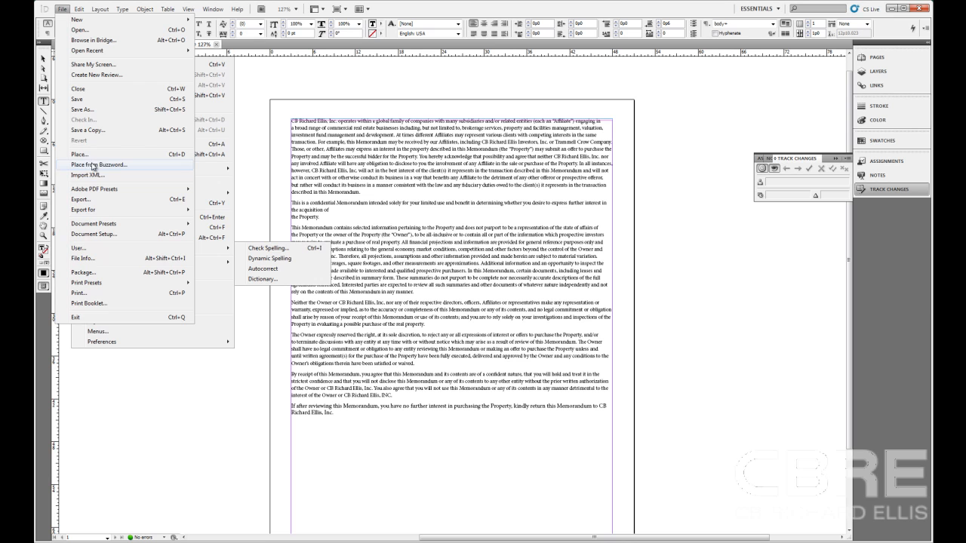
pyautogui.moveTo(103, 186)
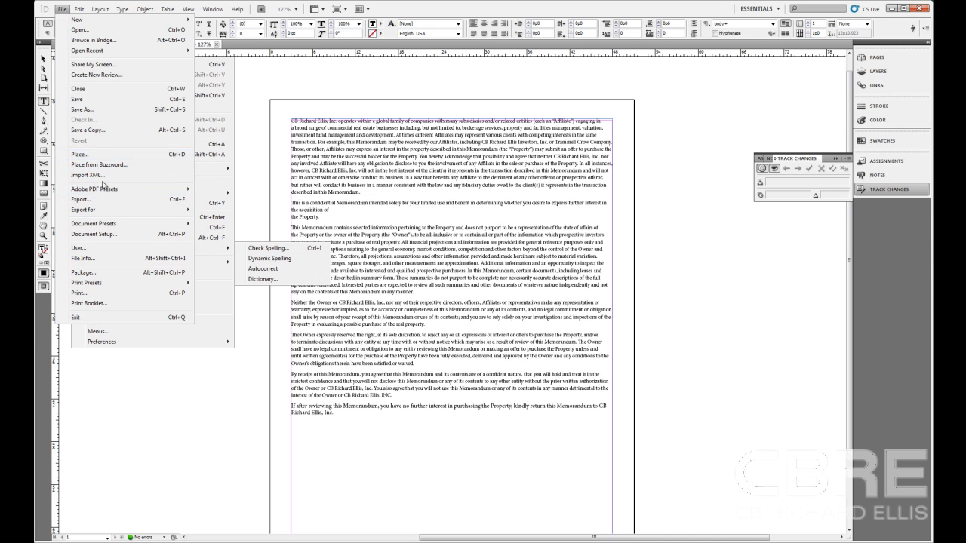
pyautogui.click(79, 247)
pyautogui.write('John')
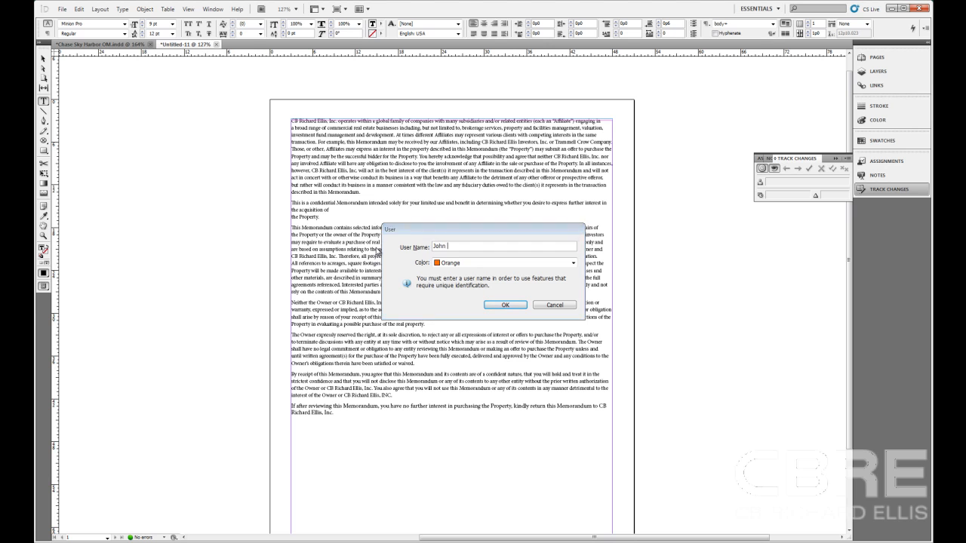
pyautogui.write('Doe')
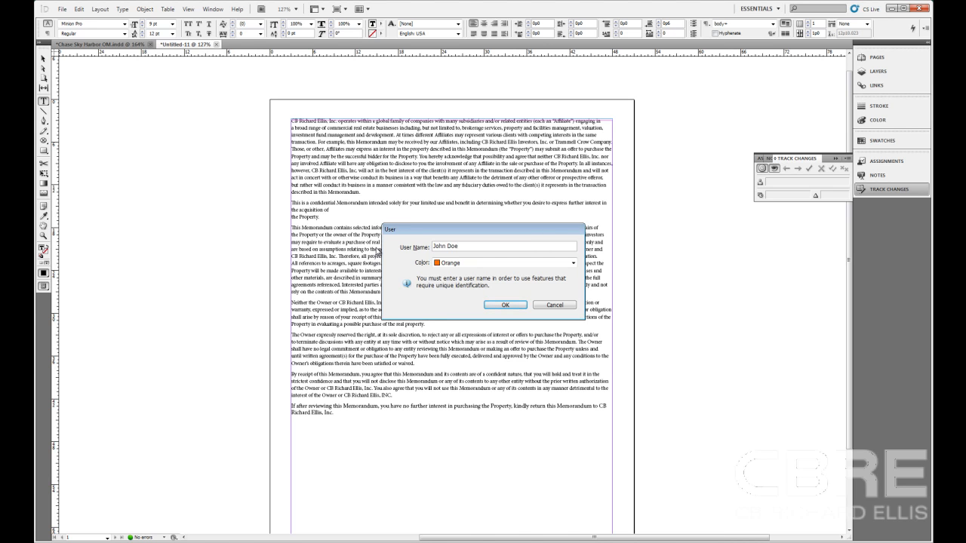
pyautogui.click(573, 263)
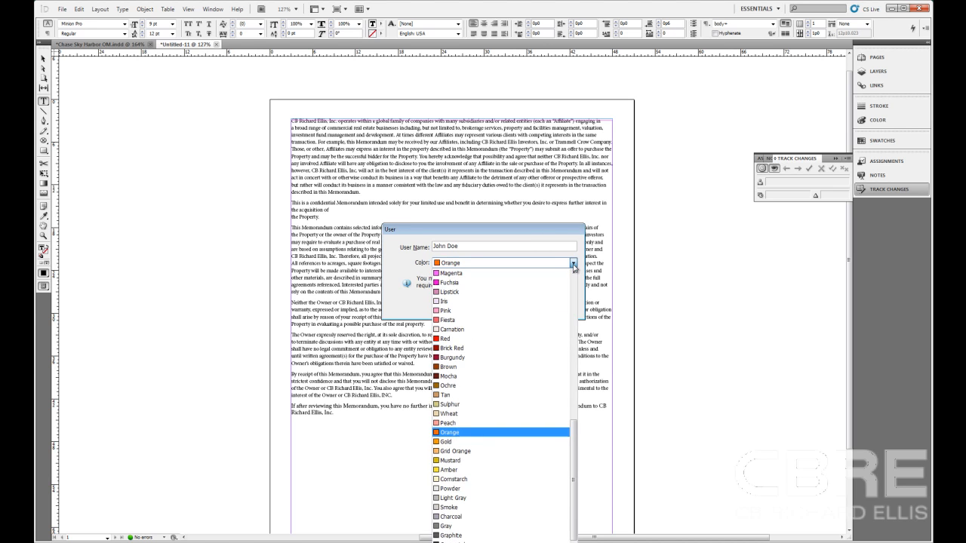
pyautogui.click(445, 311)
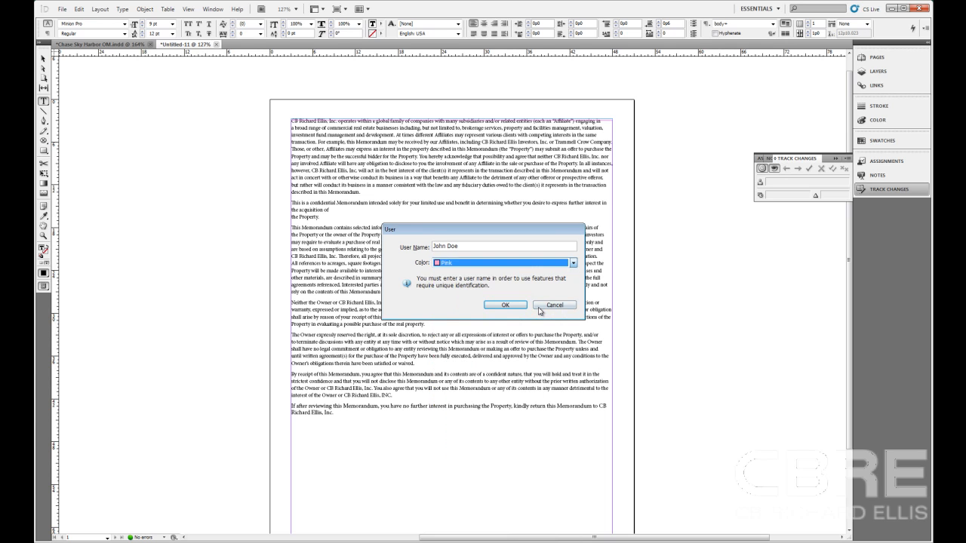
pyautogui.click(504, 304)
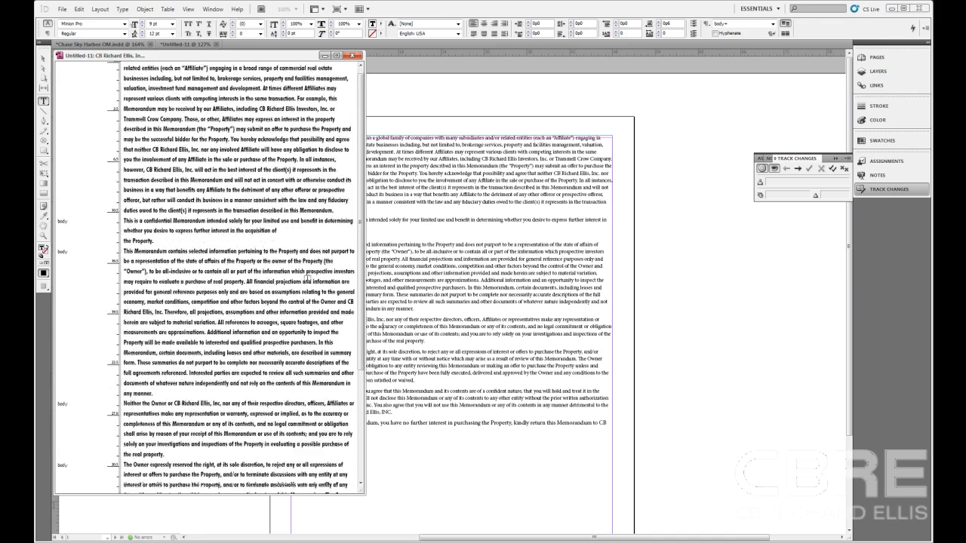
# Scroll to the end of the story to reach the tracked edit.
pyautogui.scroll(-3)
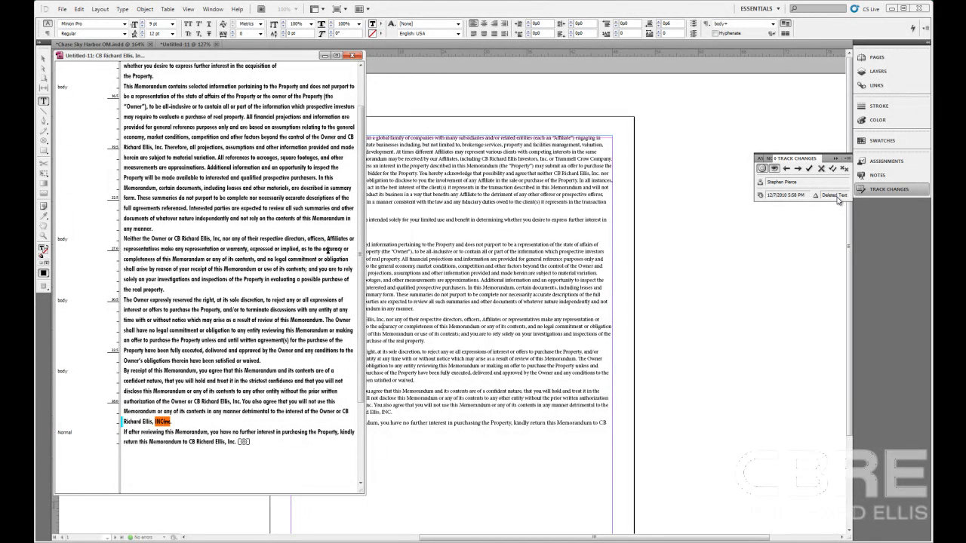
pyautogui.moveTo(821, 206)
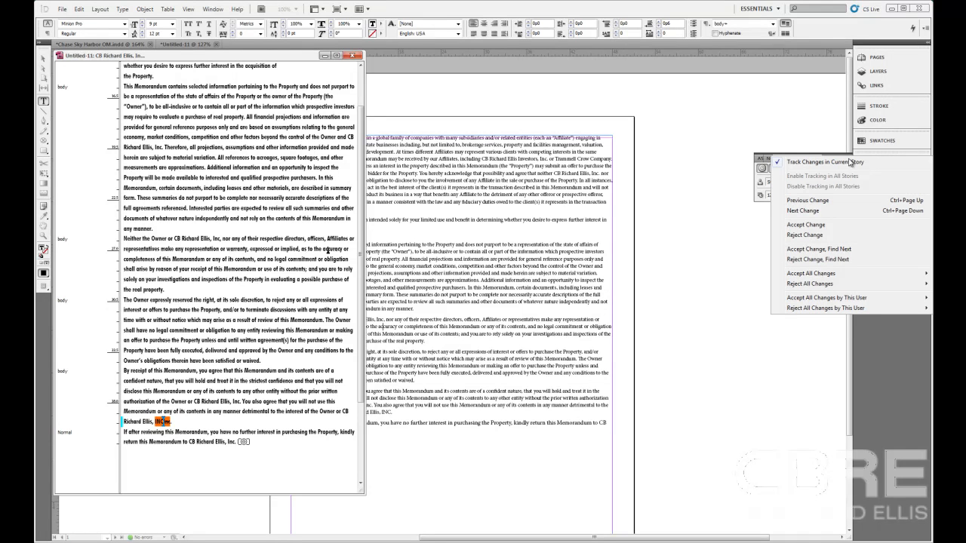
pyautogui.moveTo(807, 200)
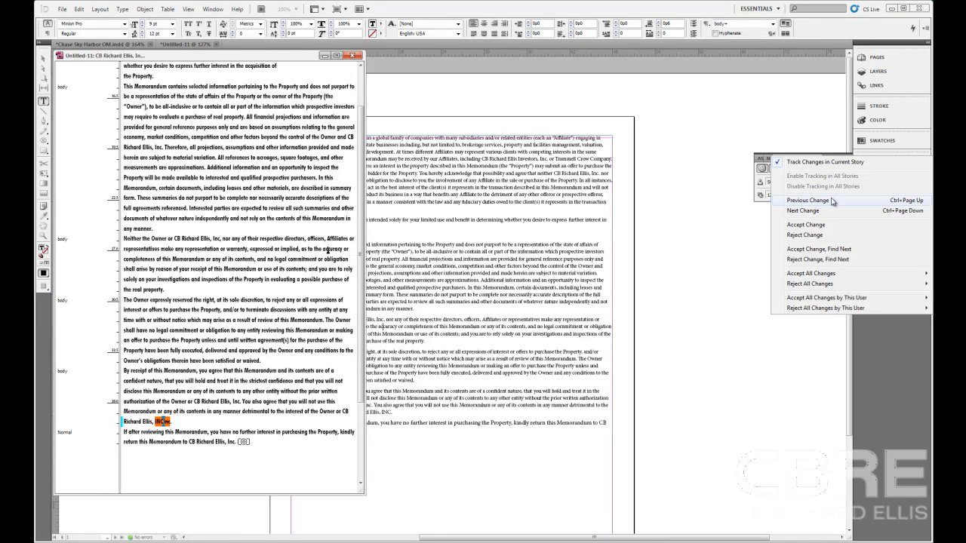
pyautogui.moveTo(830, 204)
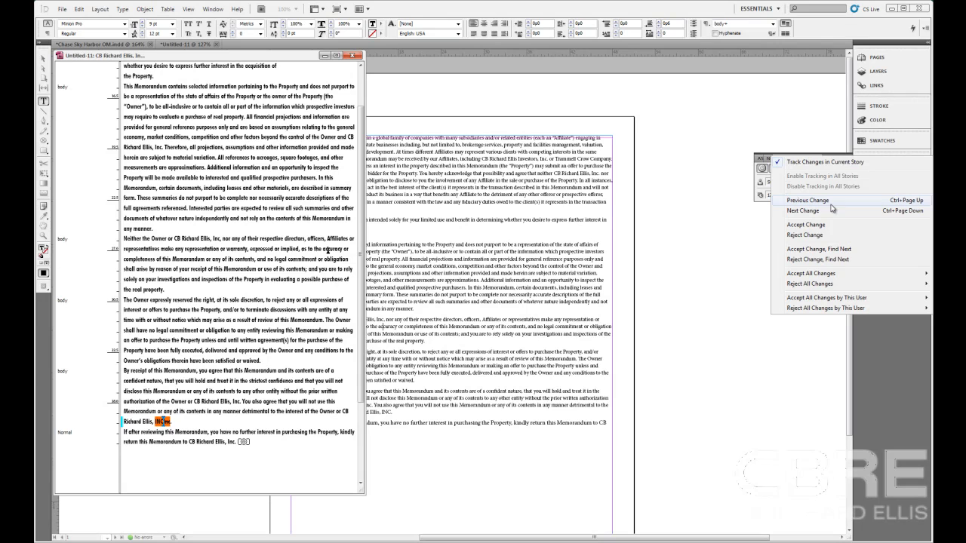
pyautogui.moveTo(827, 225)
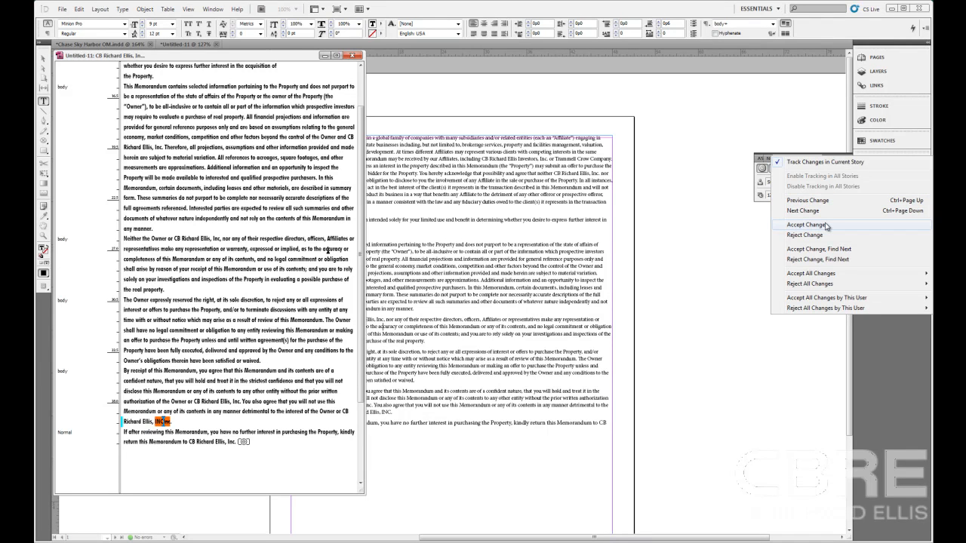
pyautogui.moveTo(803, 236)
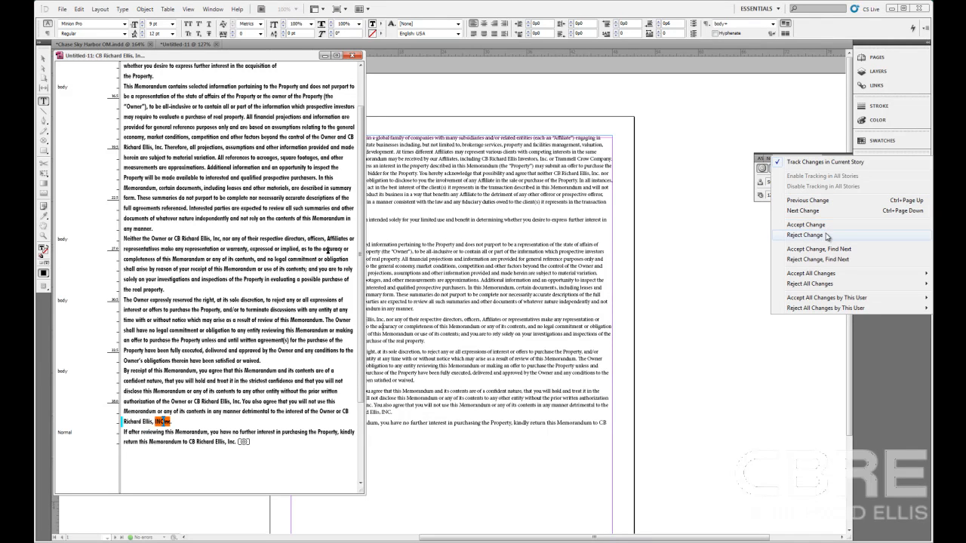
pyautogui.moveTo(818, 249)
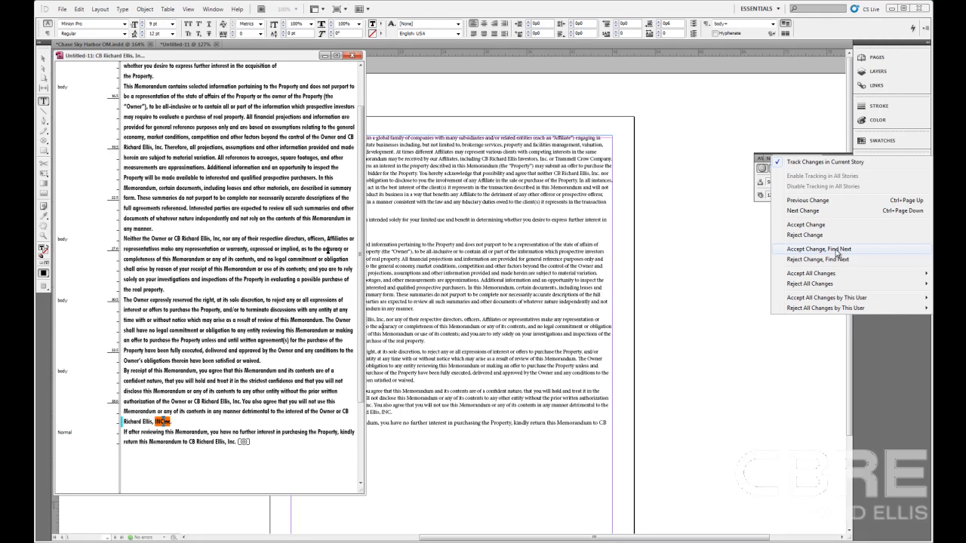
pyautogui.moveTo(818, 260)
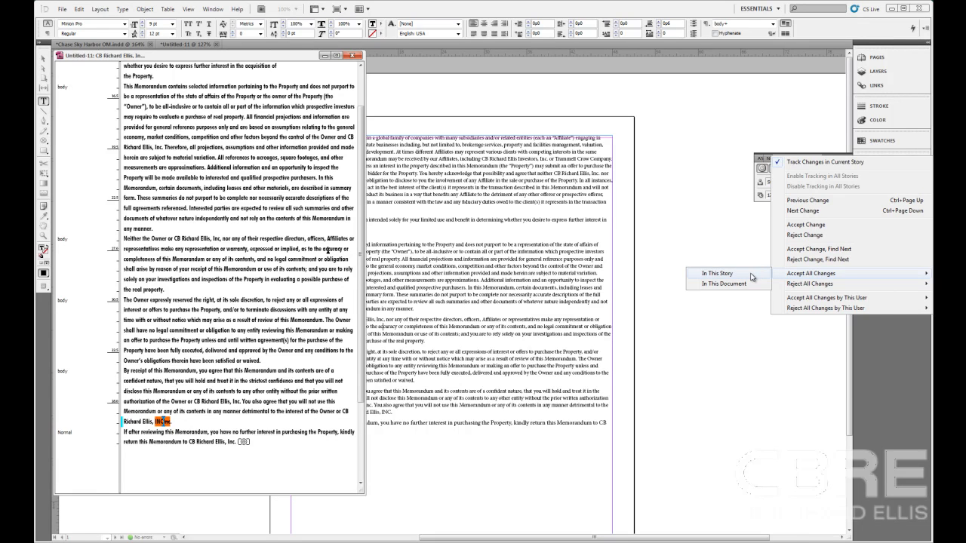
pyautogui.moveTo(818, 284)
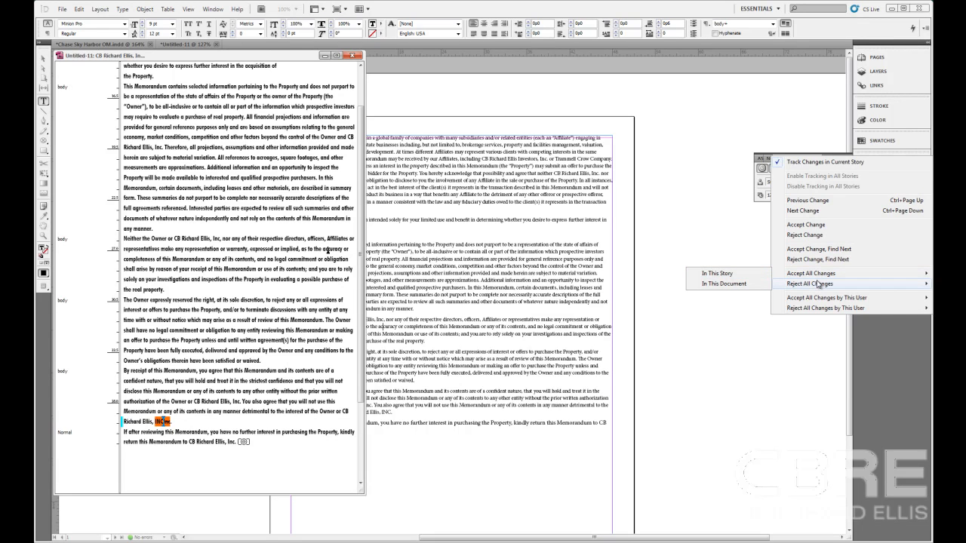
pyautogui.moveTo(809, 284)
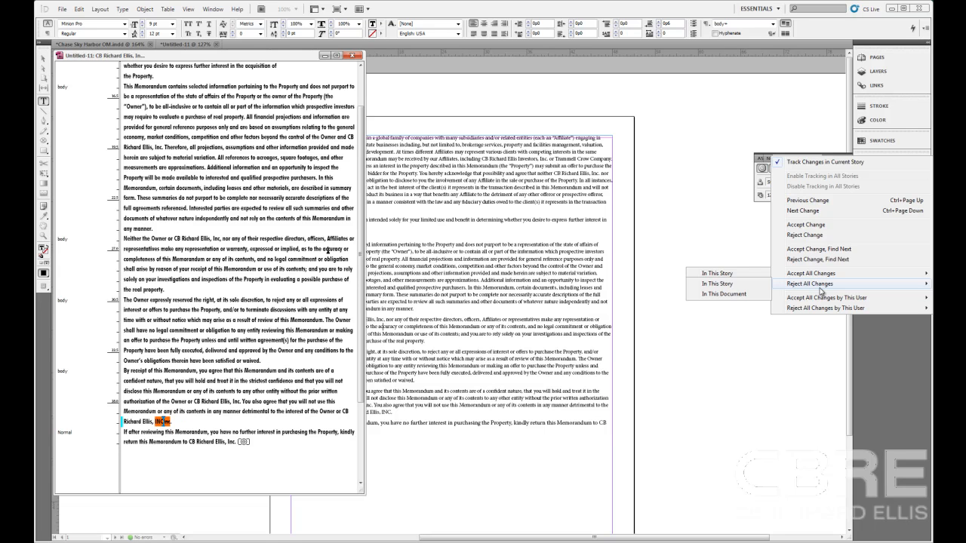
pyautogui.moveTo(825, 294)
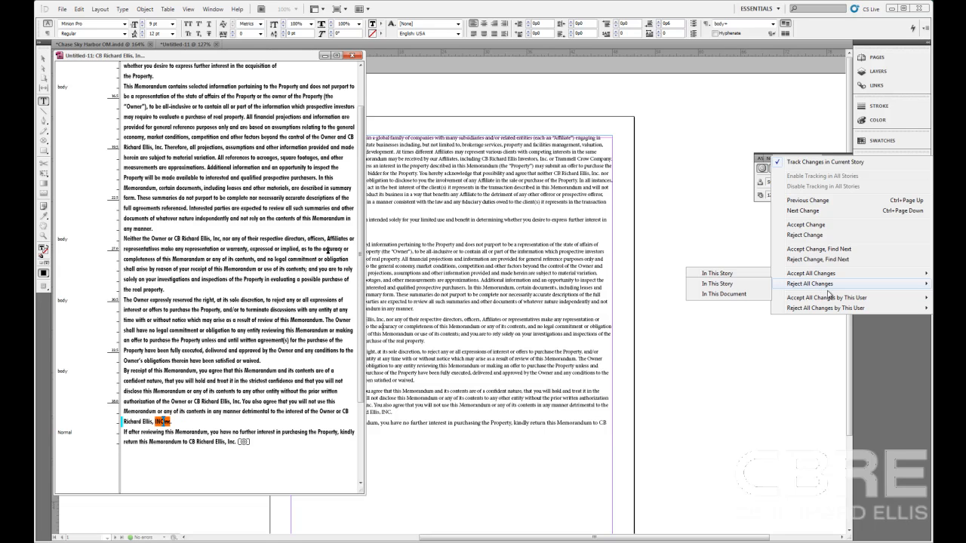
pyautogui.moveTo(830, 307)
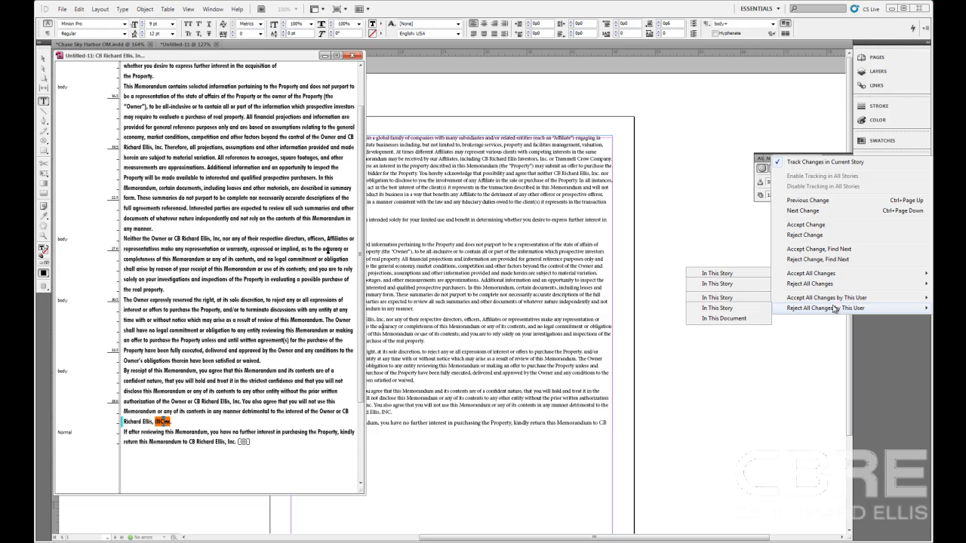
pyautogui.moveTo(827, 298)
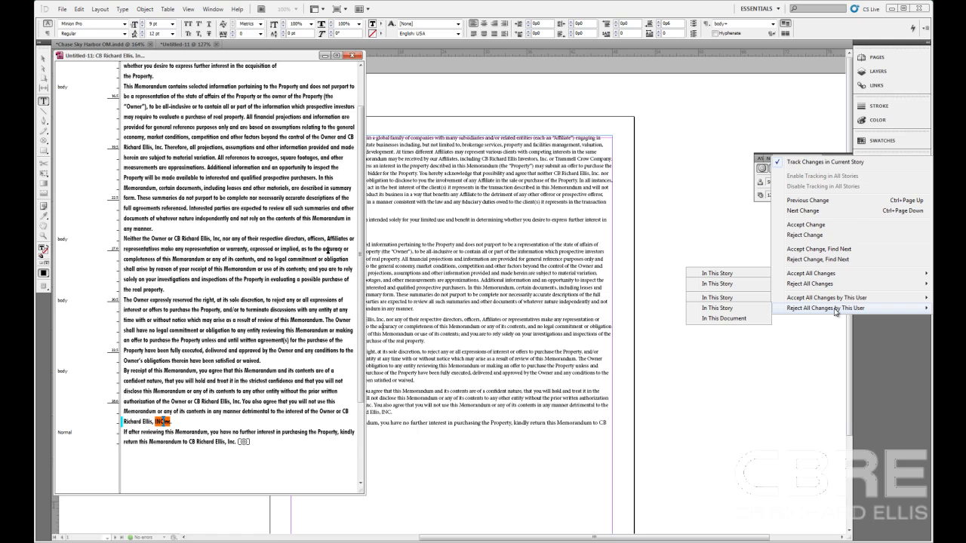
pyautogui.moveTo(730, 190)
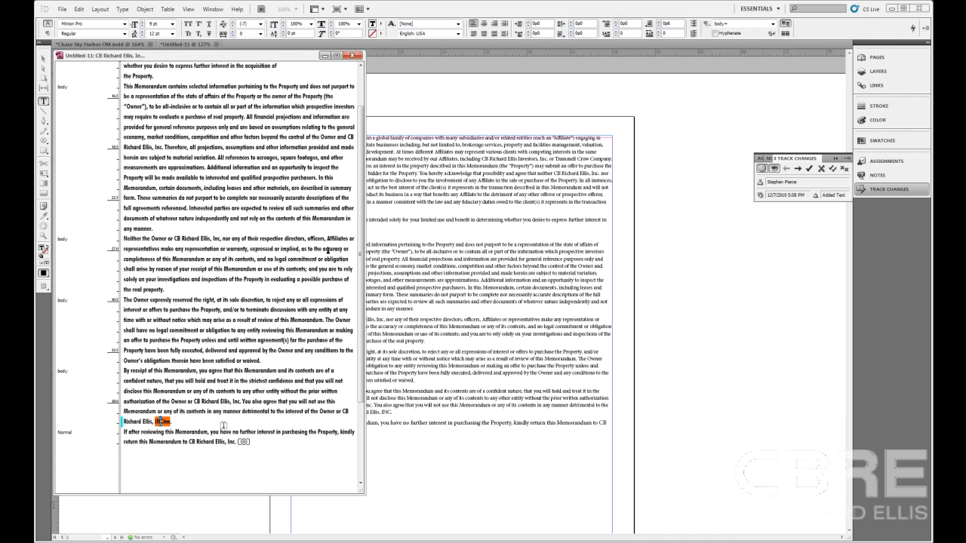
pyautogui.moveTo(815, 210)
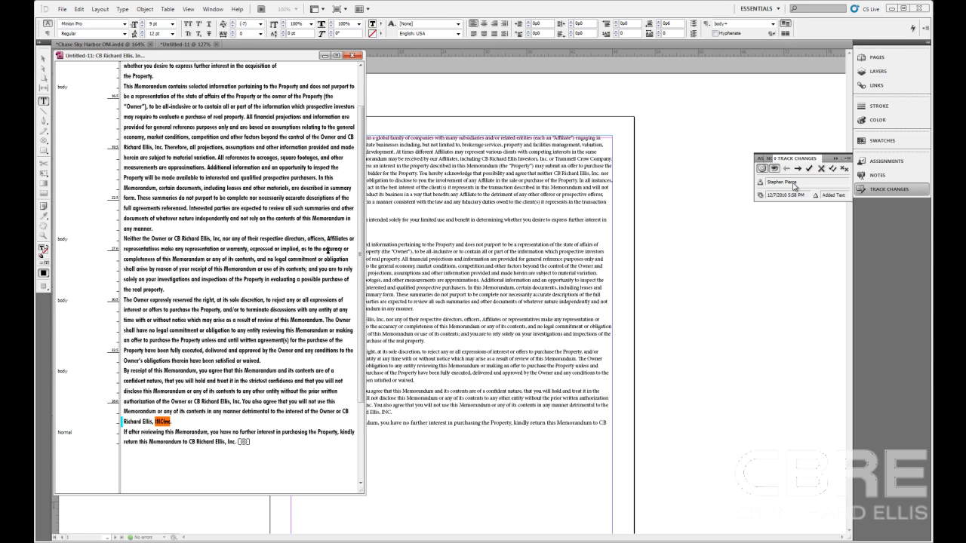
# Dismiss the Track Changes panel menu before closing the Story Editor.
pyautogui.click(825, 169)
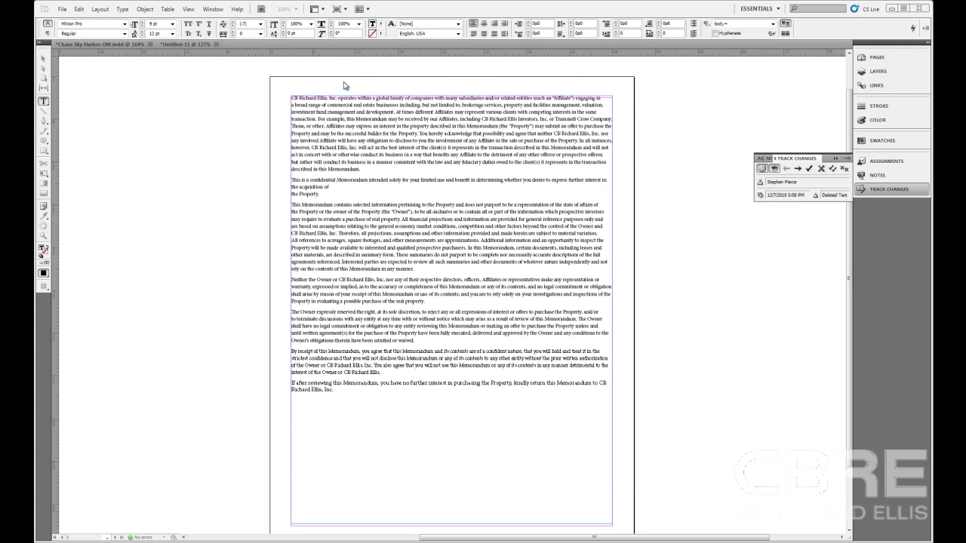
pyautogui.moveTo(271, 63)
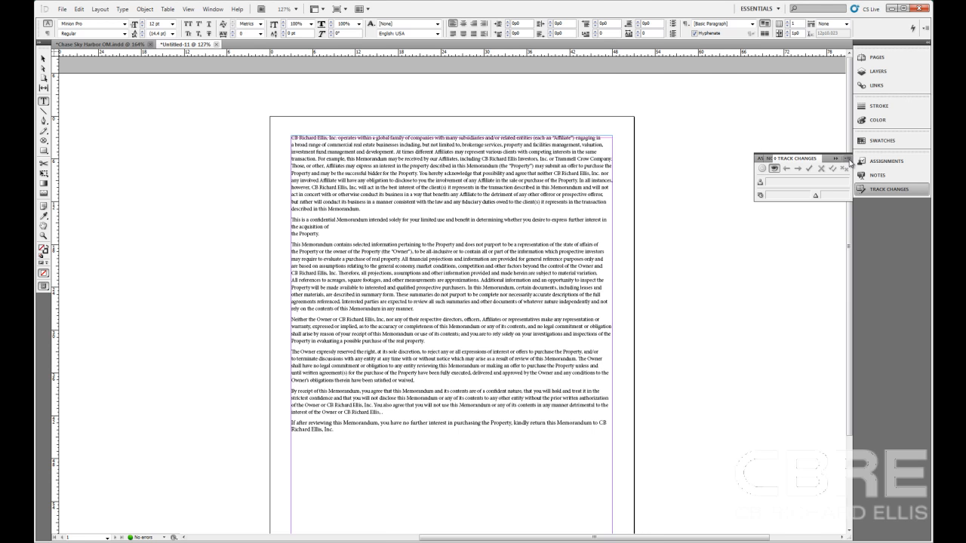
# Reopen the Track Changes panel menu showing accept and reject commands.
pyautogui.click(845, 158)
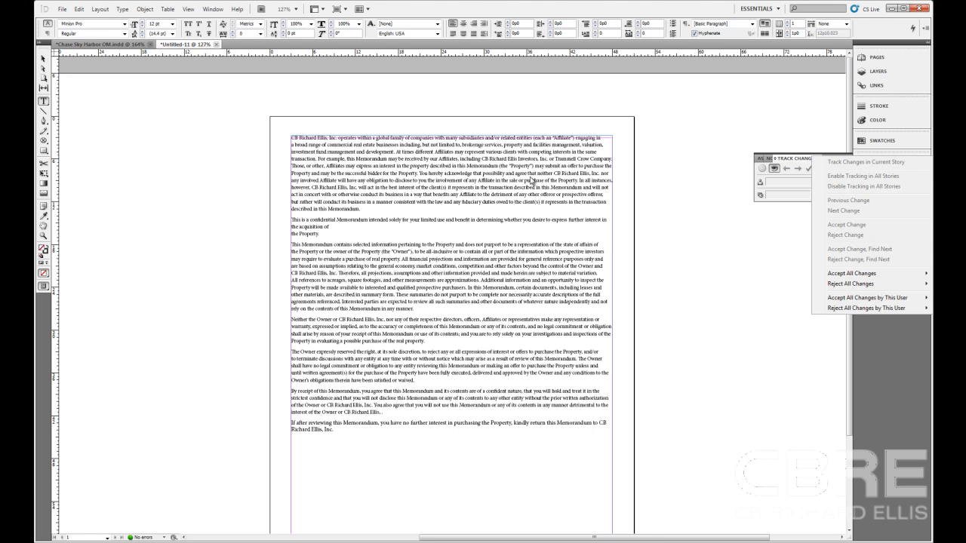
pyautogui.click(839, 159)
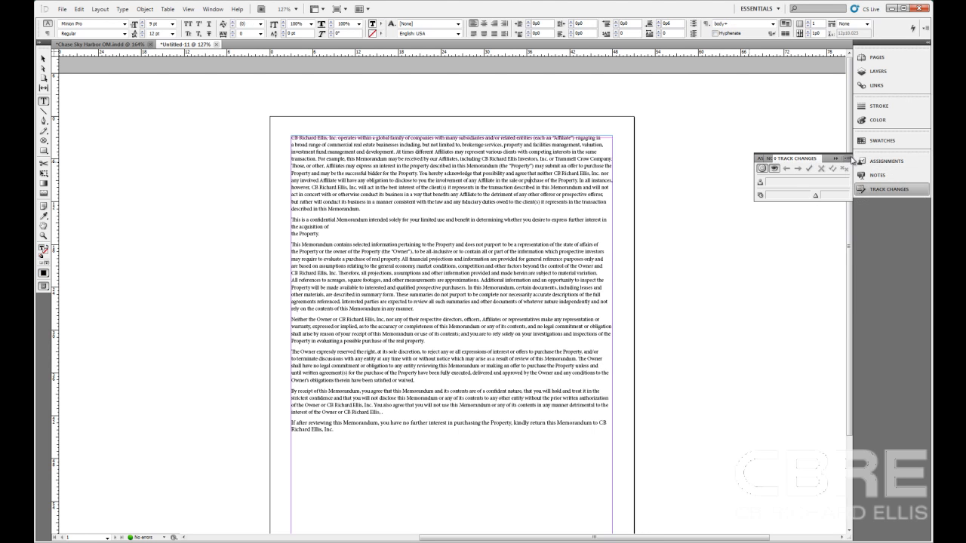
pyautogui.click(846, 158)
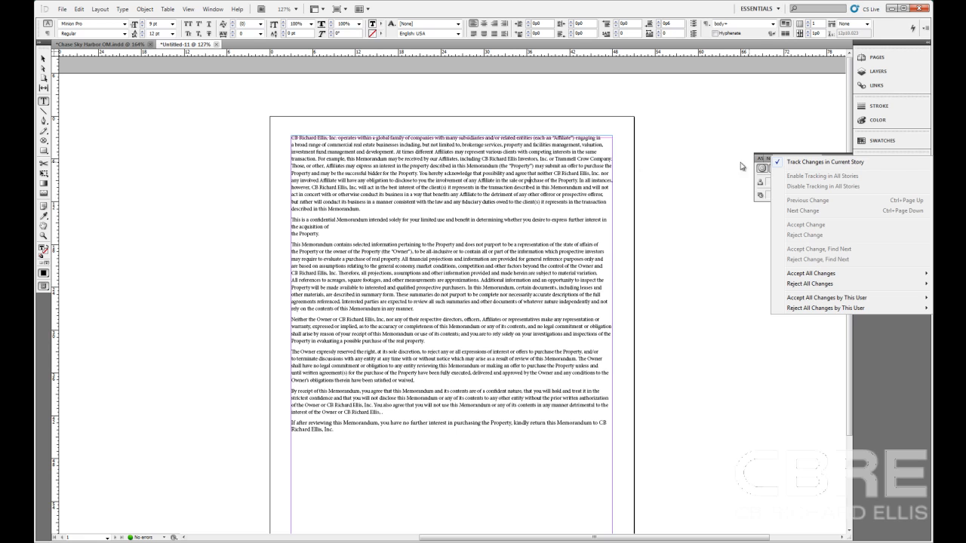
pyautogui.moveTo(818, 166)
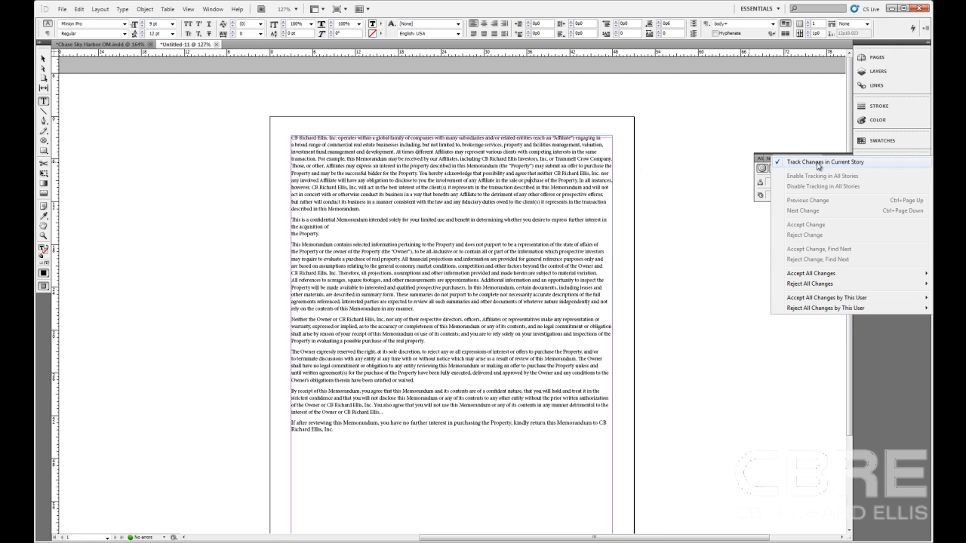